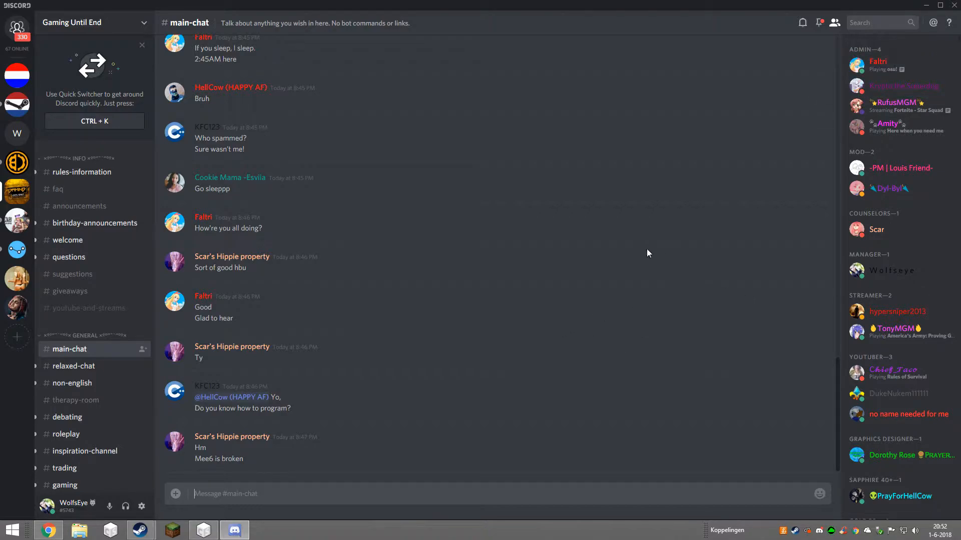
mouse_move(579, 327)
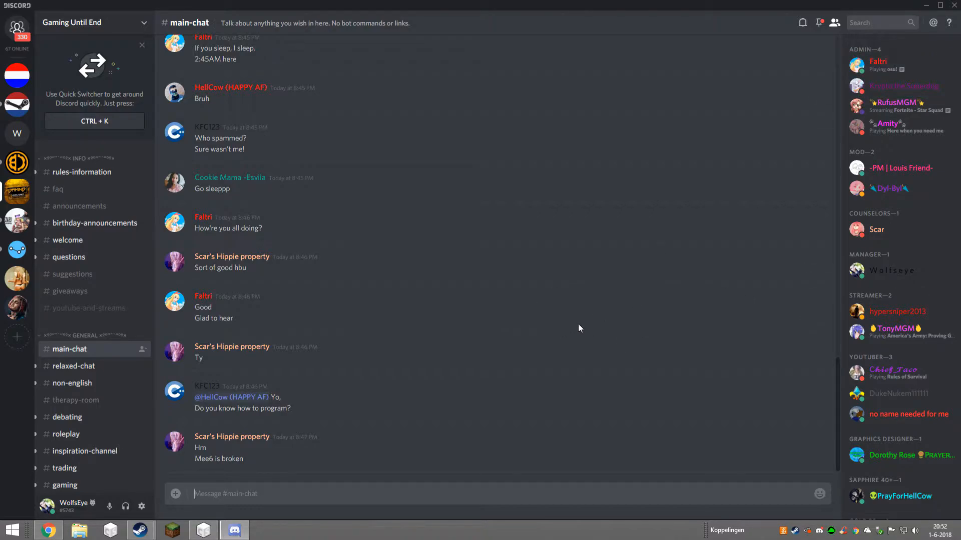
mouse_move(892, 270)
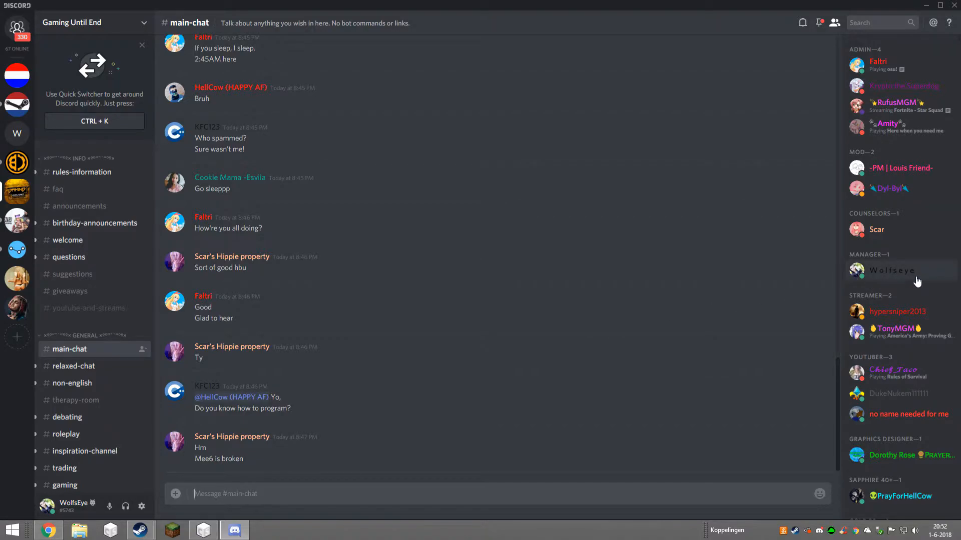
mouse_move(780, 241)
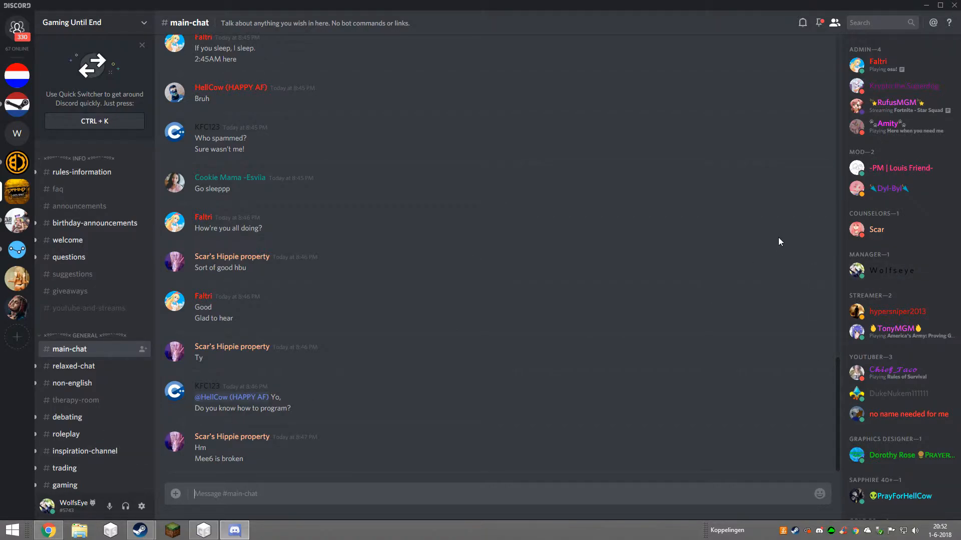
mouse_move(856, 215)
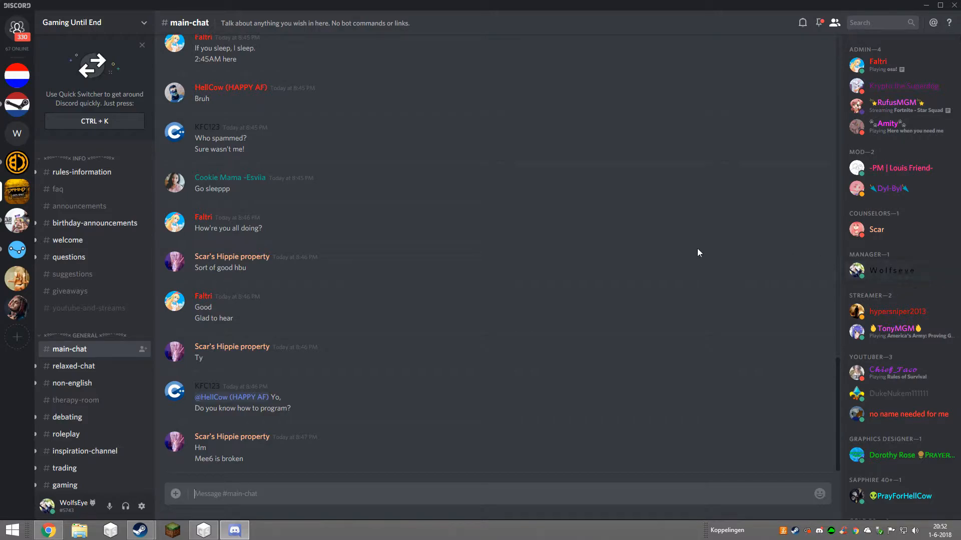
mouse_move(154, 497)
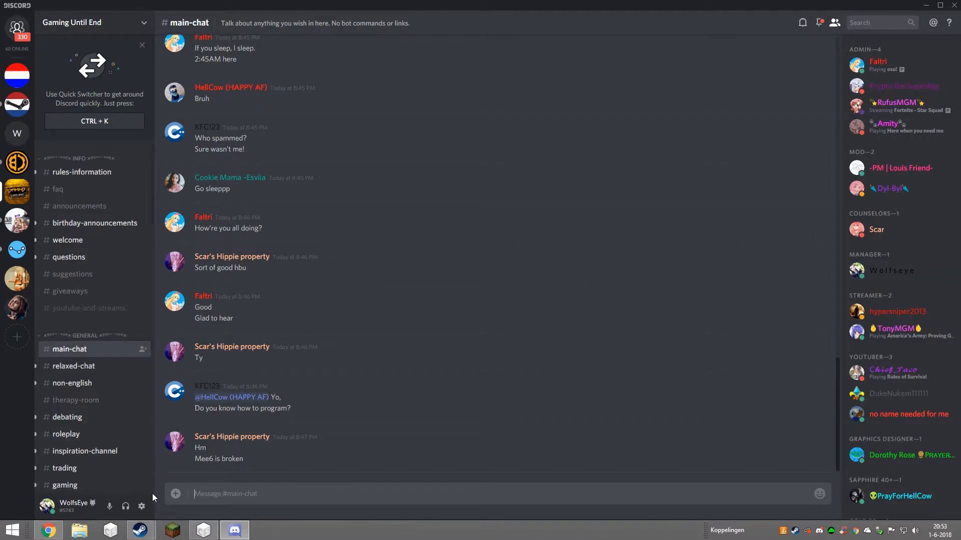
- Add Google Chrome as a manually added game in User Settings > Games so it shows as now playing
click(141, 506)
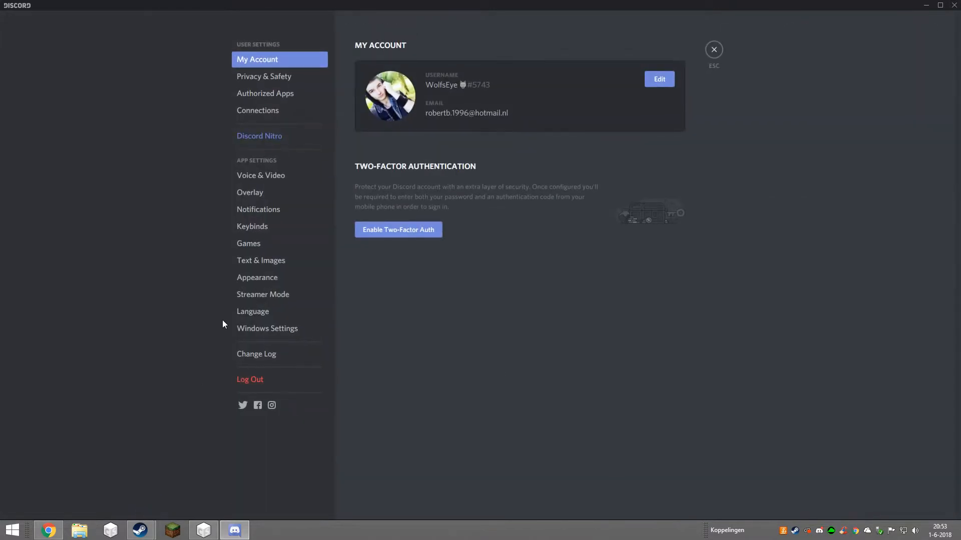
click(248, 243)
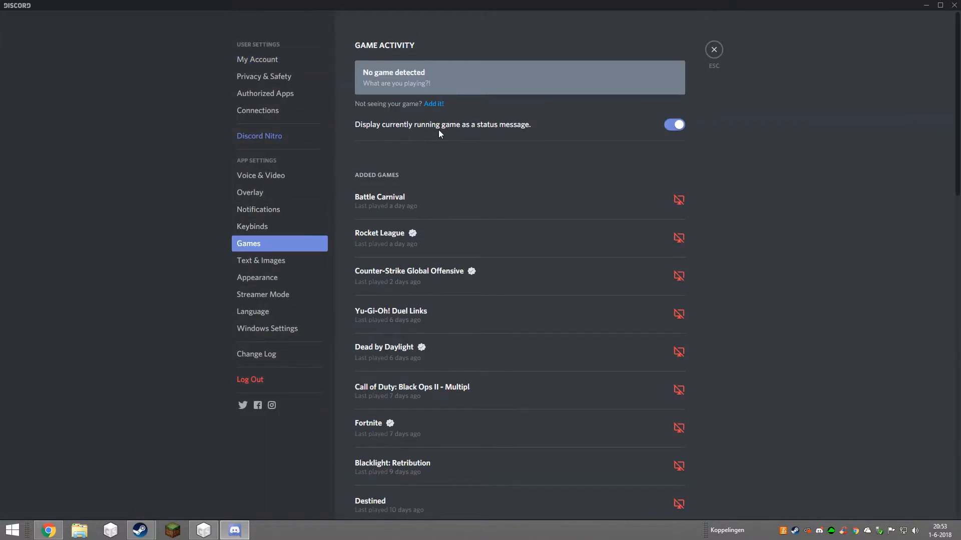
mouse_move(412, 113)
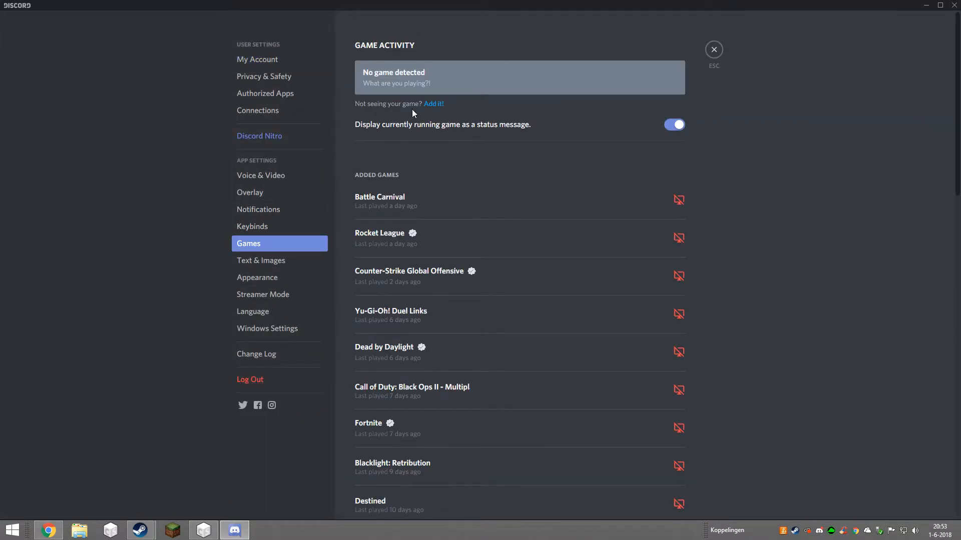
click(434, 104)
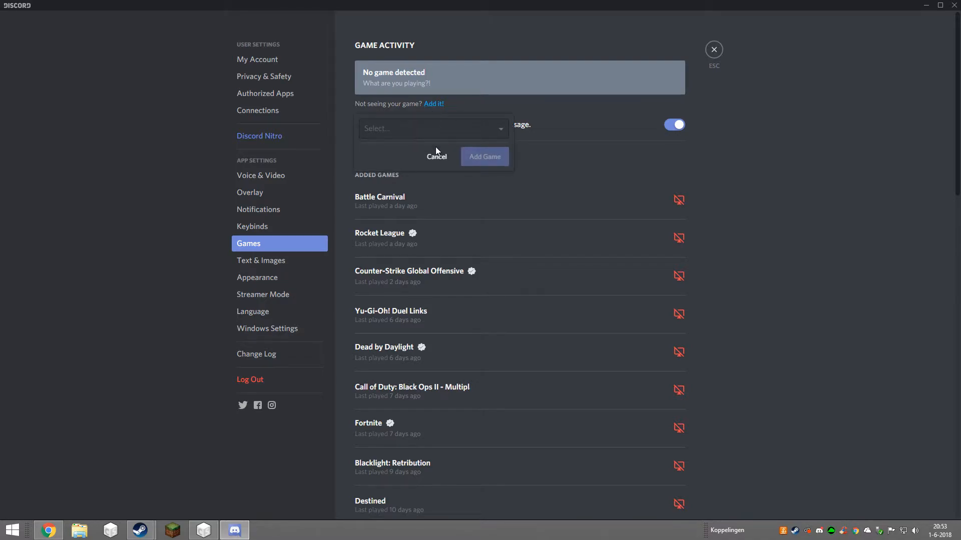
click(431, 129)
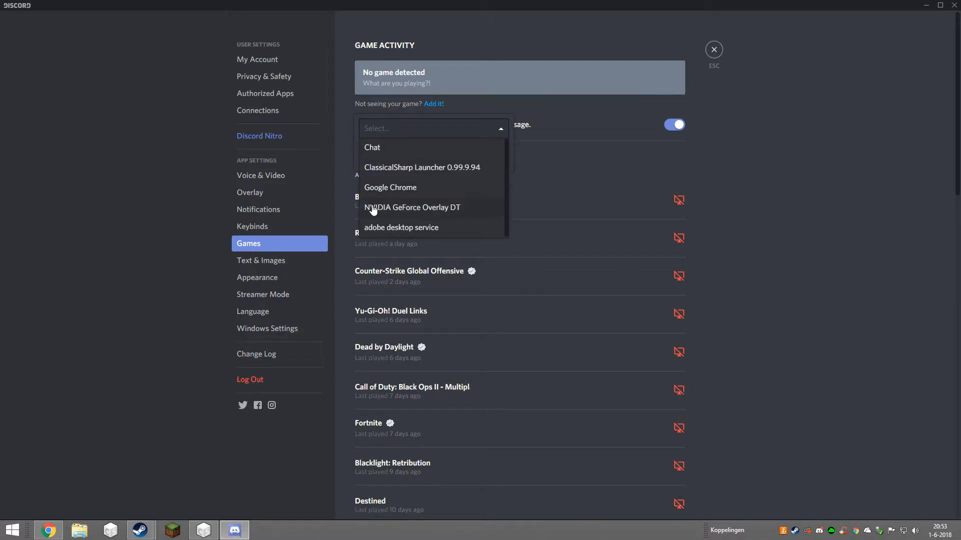
click(390, 187)
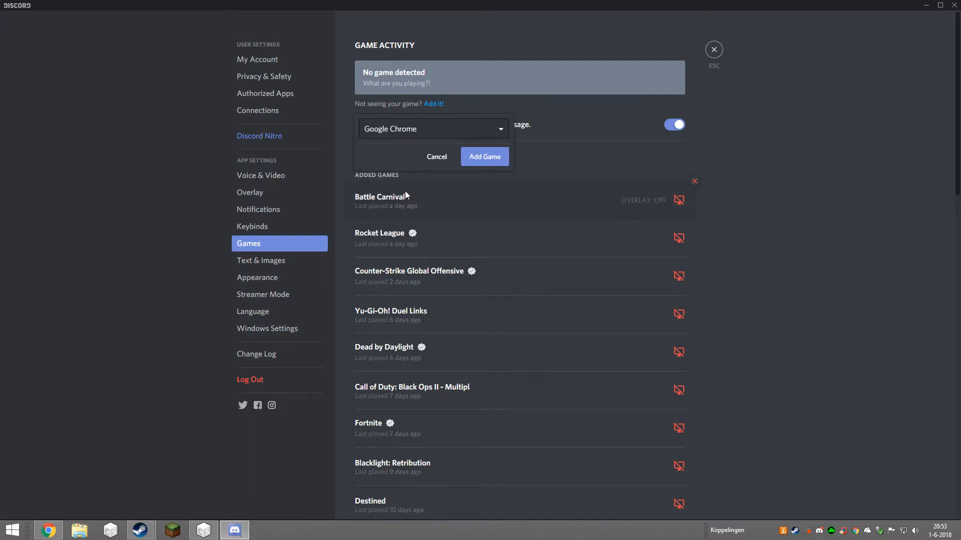
click(483, 156)
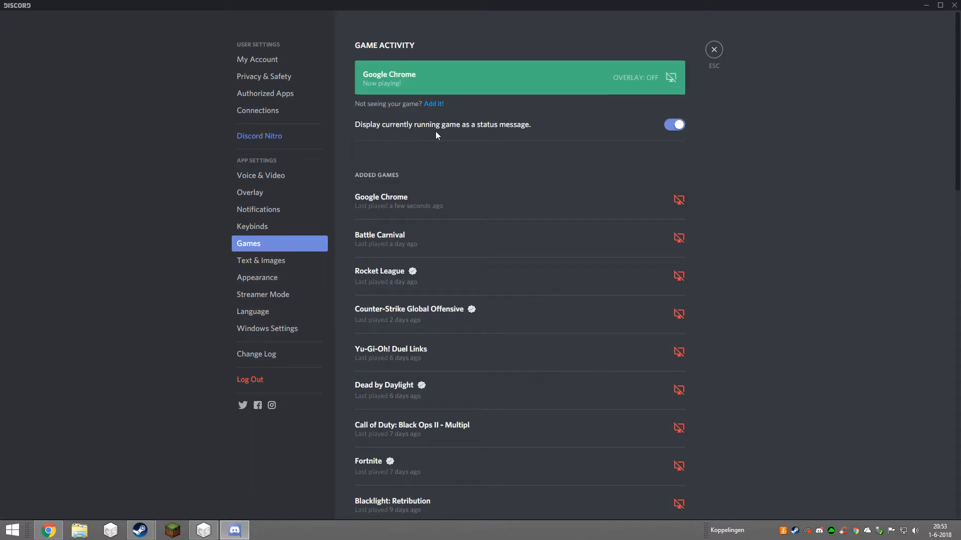
- Rename the Google Chrome game to 'I'm having fun IRL', enable its overlay, and exit settings
click(388, 75)
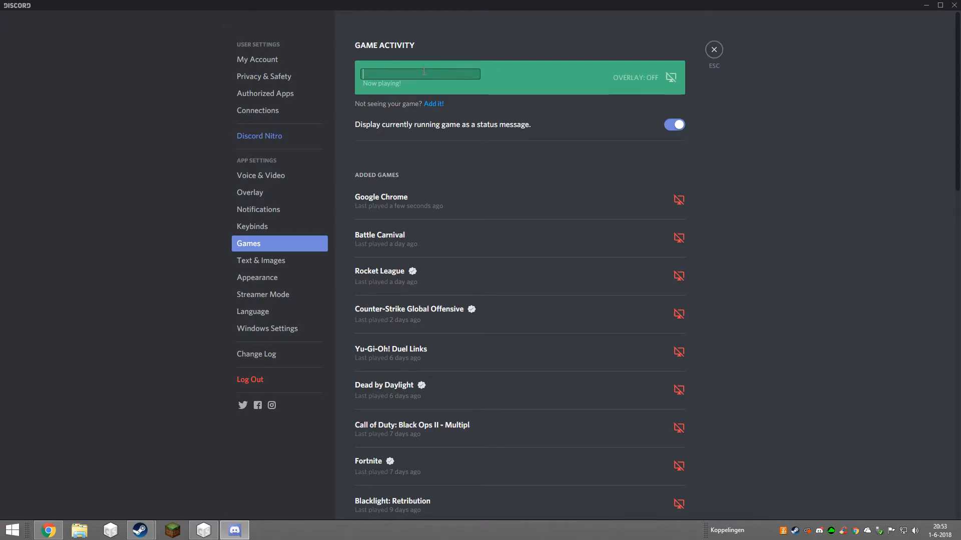
text(I'm having fun)
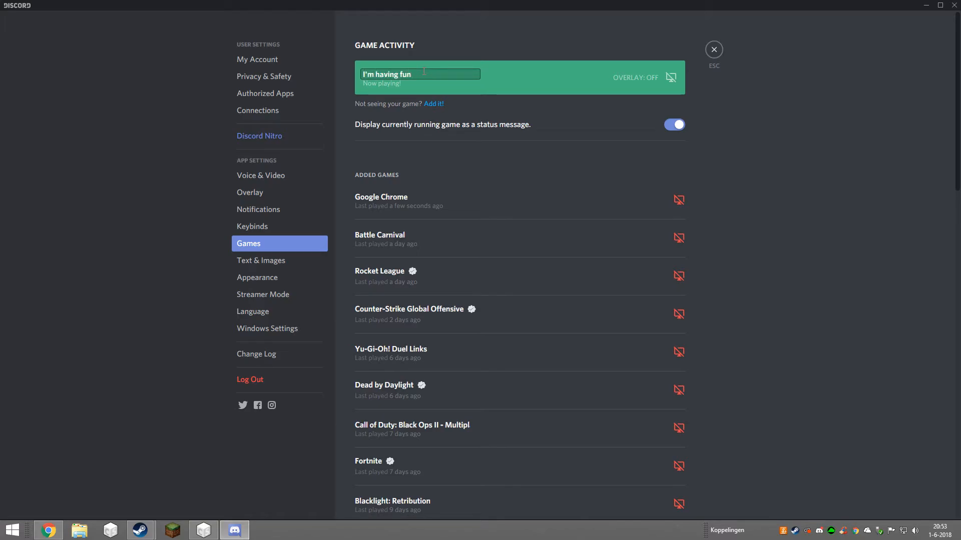
text(IRL)
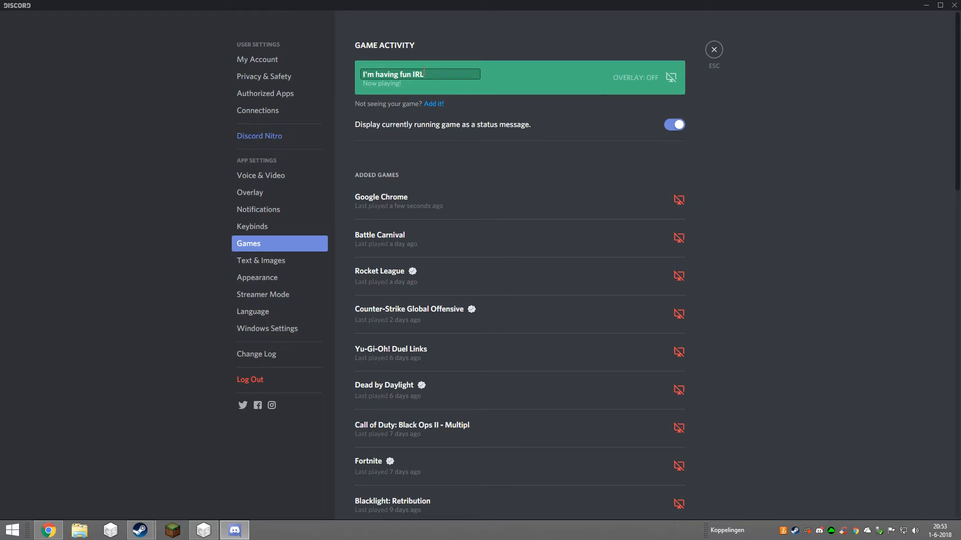
mouse_move(672, 78)
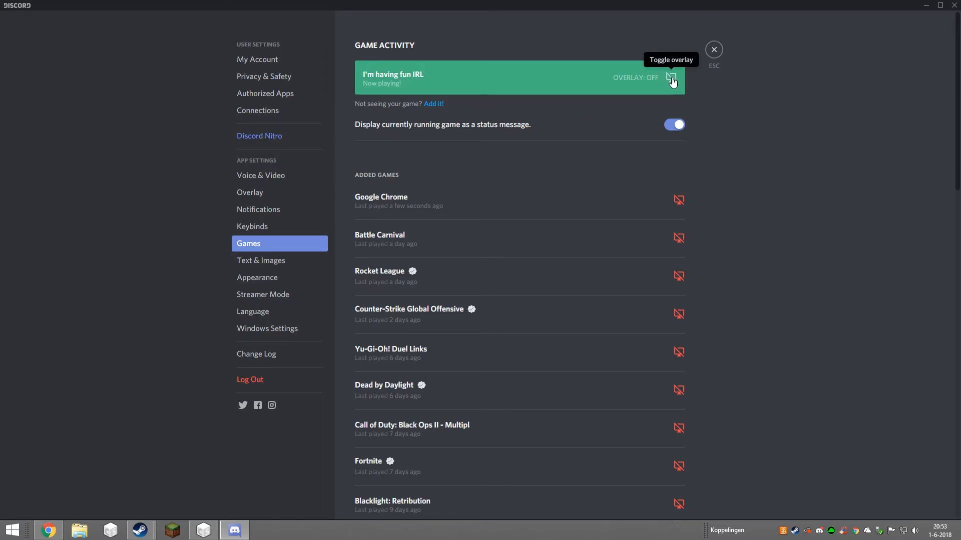
click(671, 78)
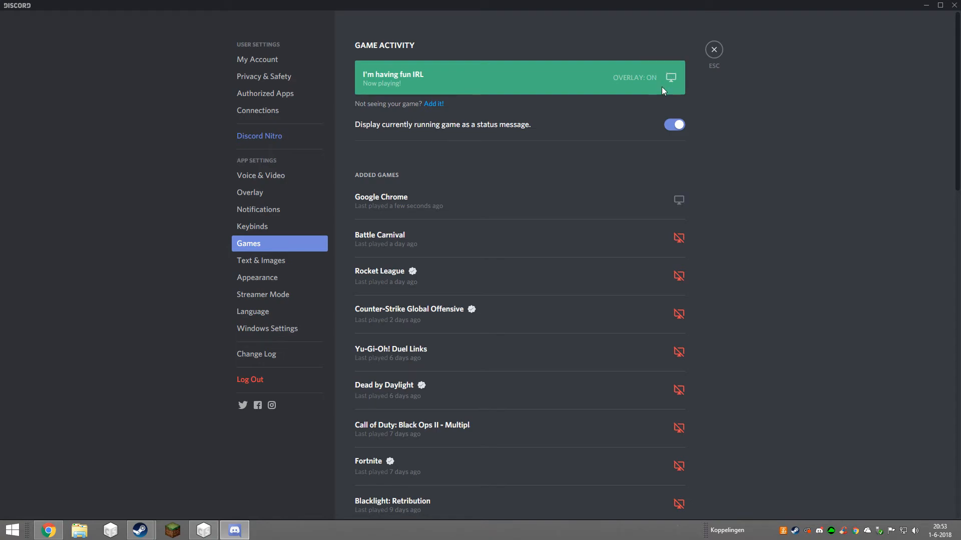
click(712, 49)
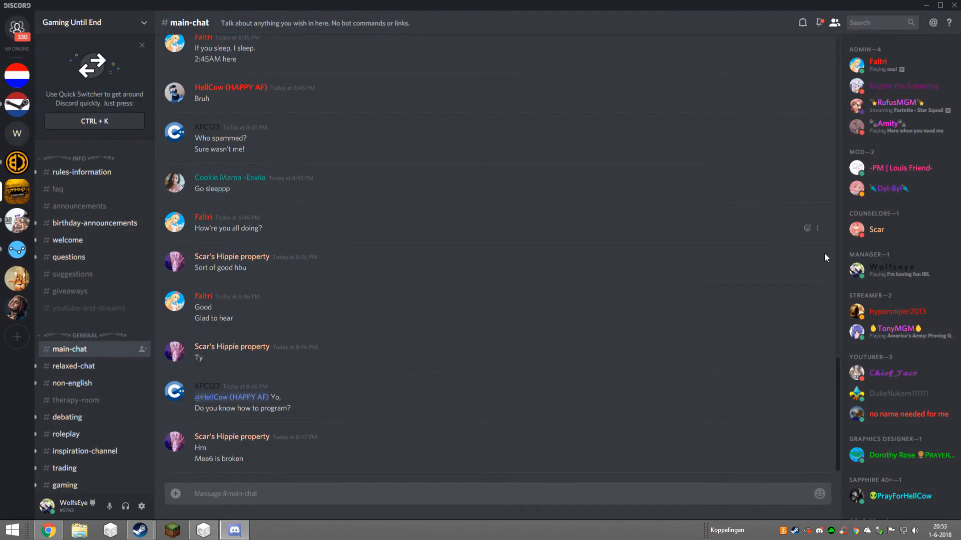
mouse_move(882, 270)
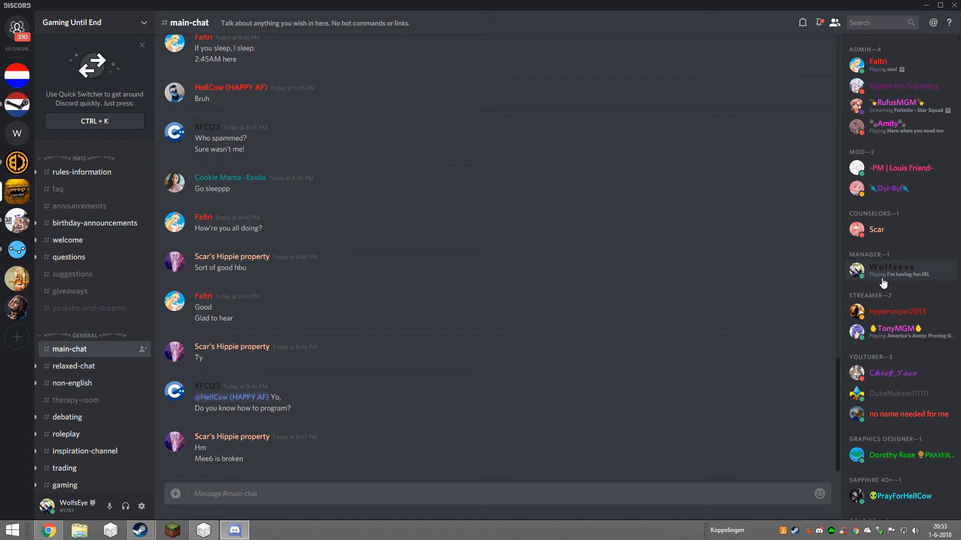
mouse_move(926, 285)
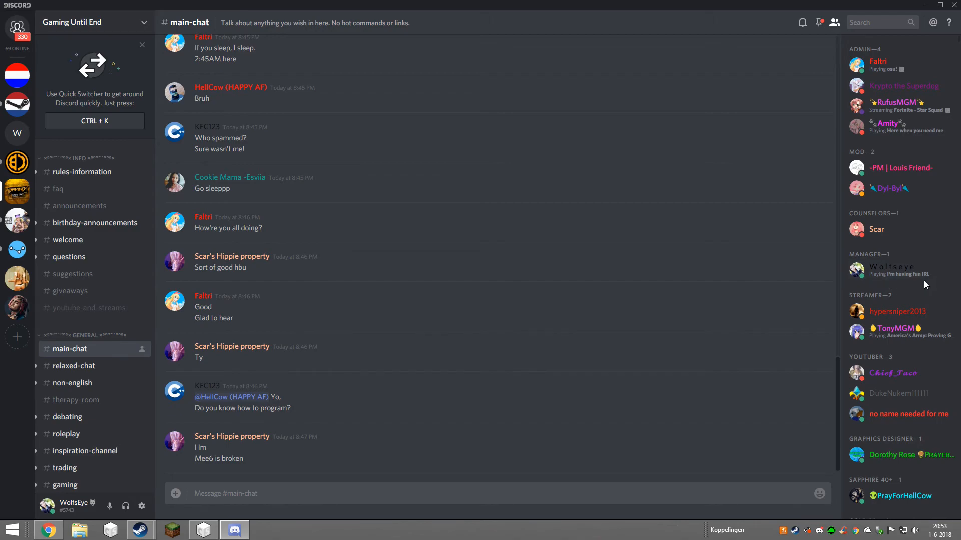
mouse_move(566, 342)
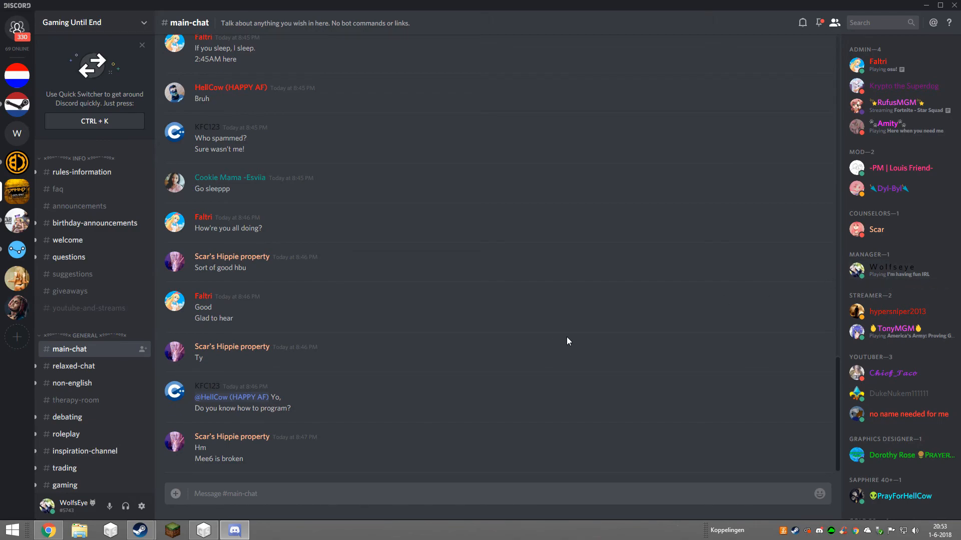
mouse_move(351, 257)
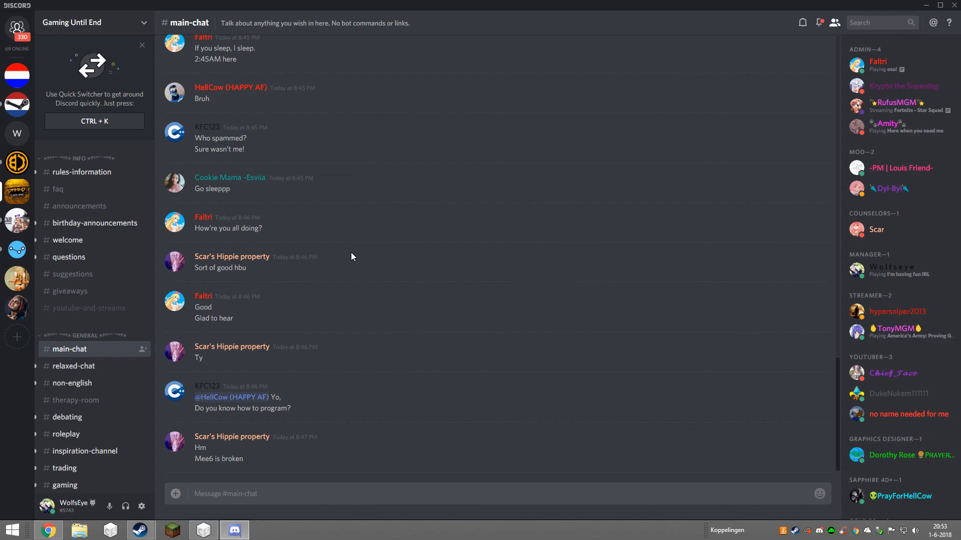